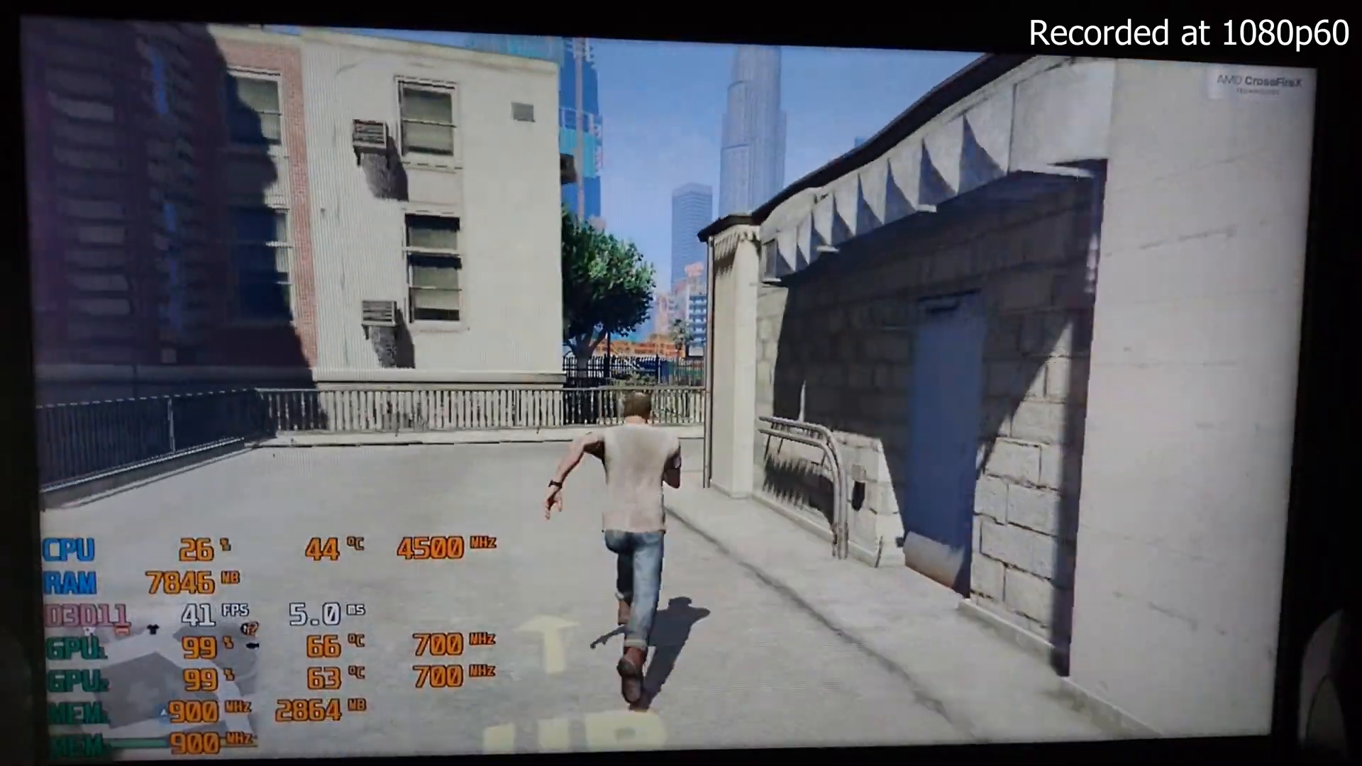
{"action": "key", "text": "w"}
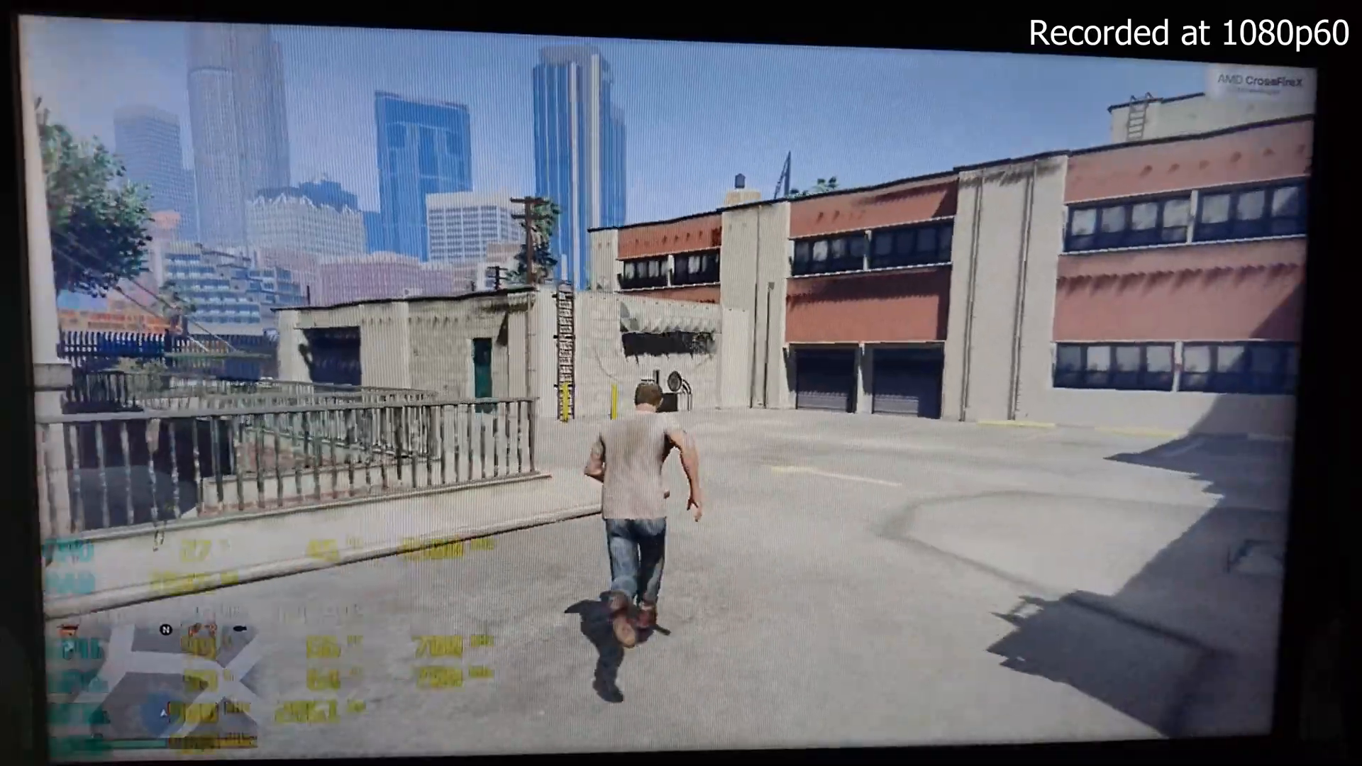